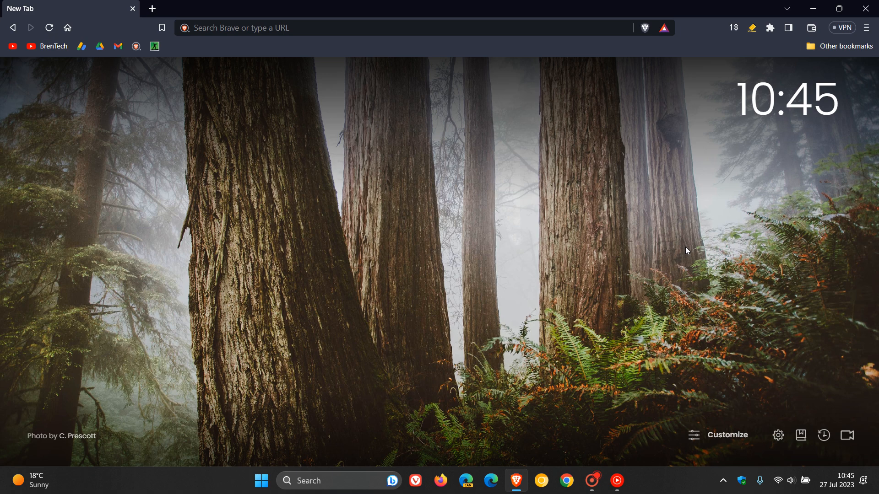
{"action": "mouse_move", "coordinate": [633, 182]}
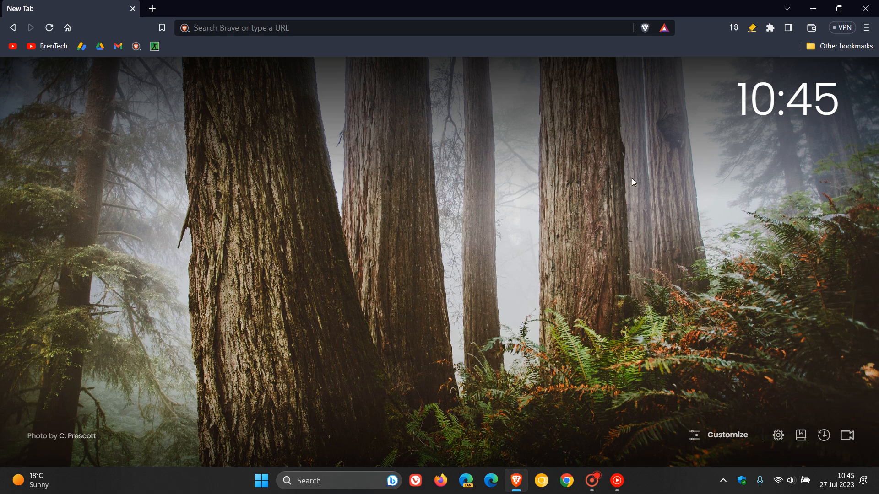
{"action": "mouse_move", "coordinate": [564, 196]}
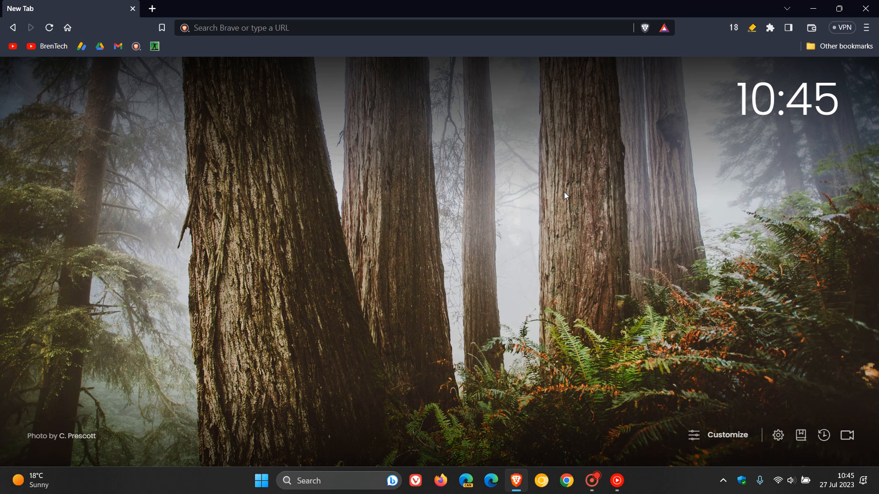
{"action": "mouse_move", "coordinate": [578, 207]}
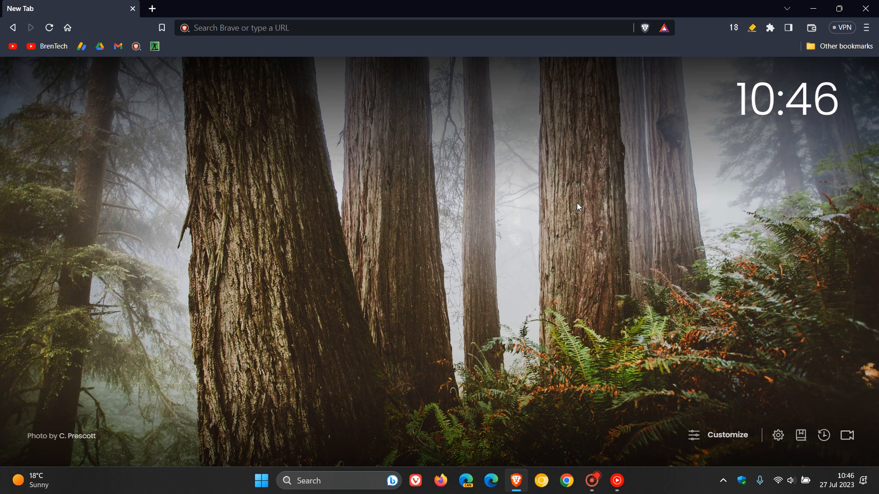
{"action": "mouse_move", "coordinate": [769, 169]}
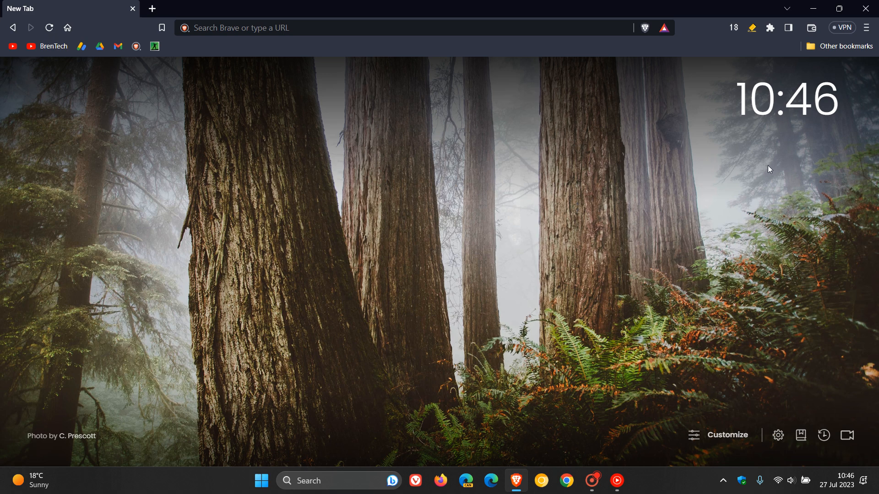
Open About Brave from the main menu to check version 1.56.14 and update status
{"action": "left_click", "coordinate": [868, 27]}
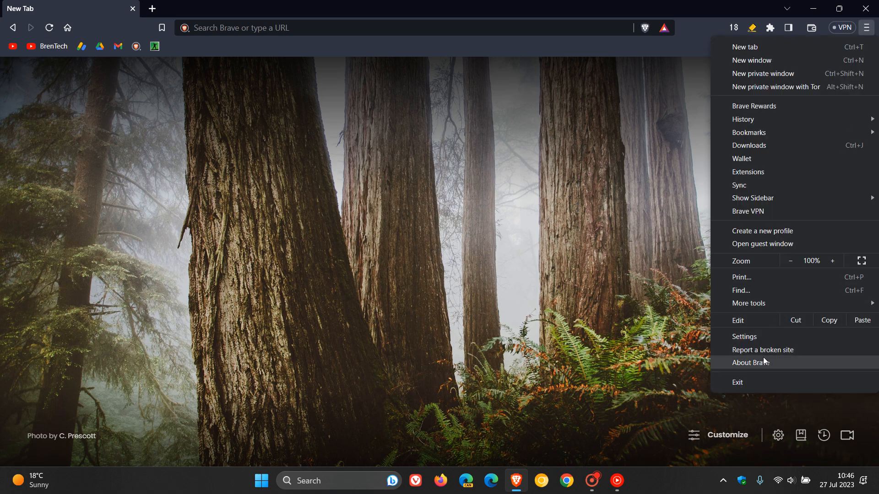
{"action": "left_click", "coordinate": [751, 363]}
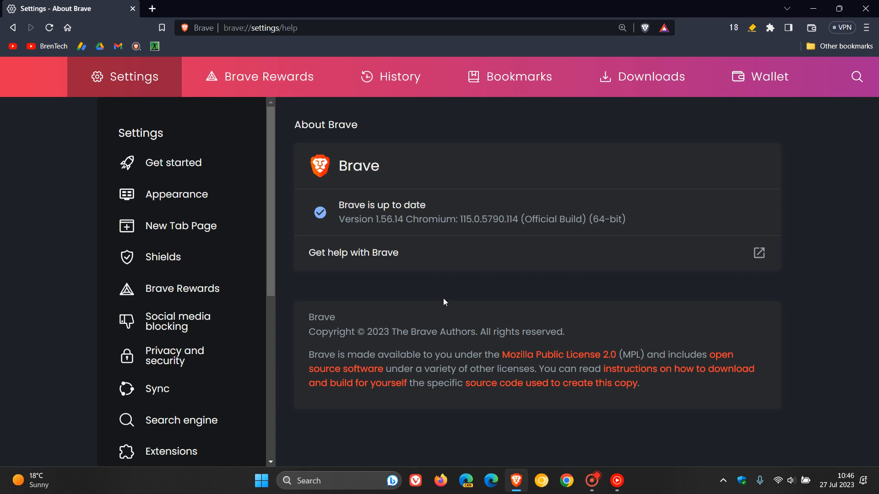
{"action": "mouse_move", "coordinate": [381, 231]}
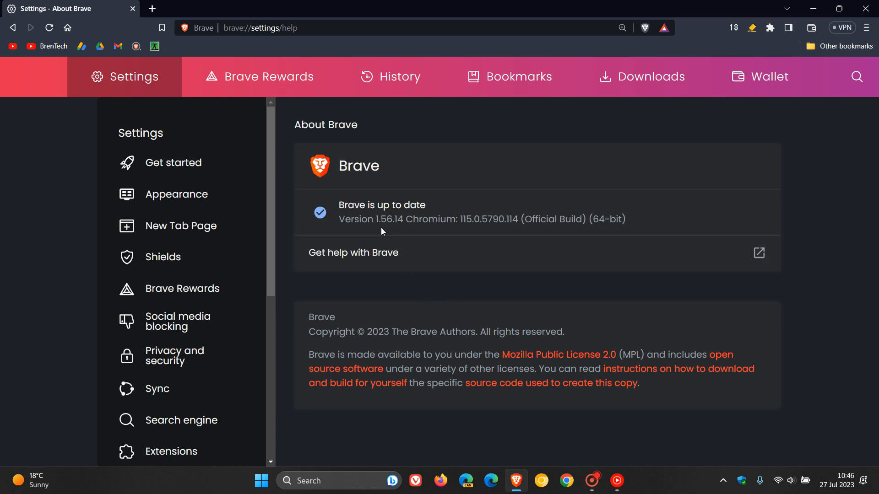
{"action": "mouse_move", "coordinate": [394, 233]}
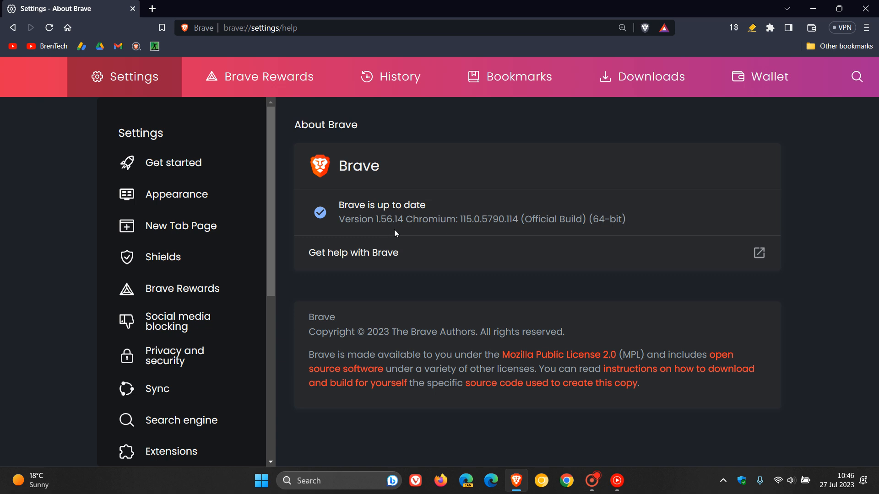
{"action": "mouse_move", "coordinate": [397, 237]}
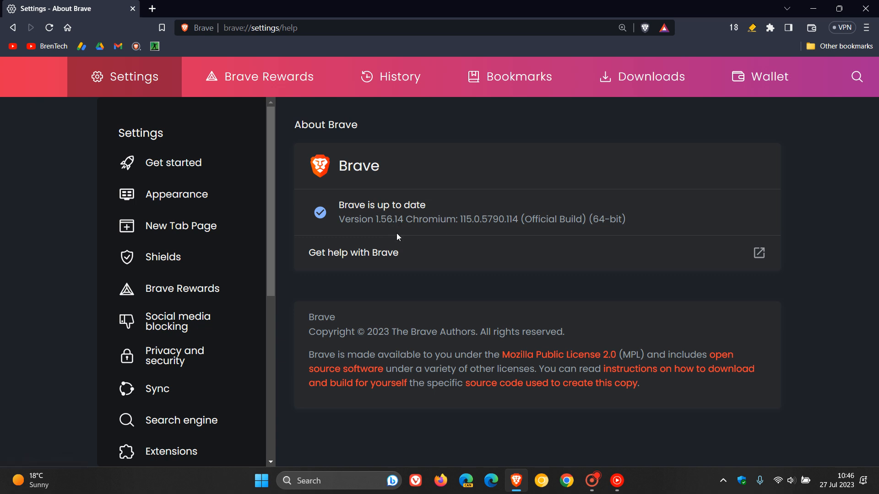
{"action": "mouse_move", "coordinate": [496, 251]}
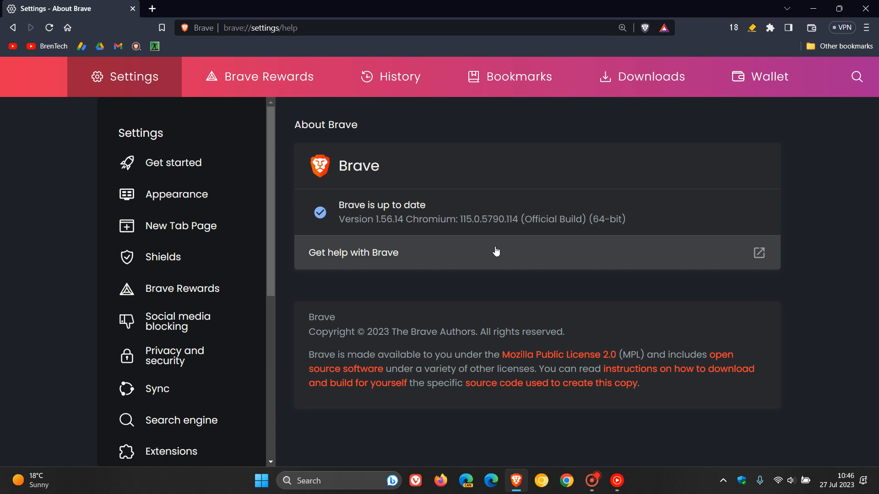
{"action": "mouse_move", "coordinate": [467, 238]}
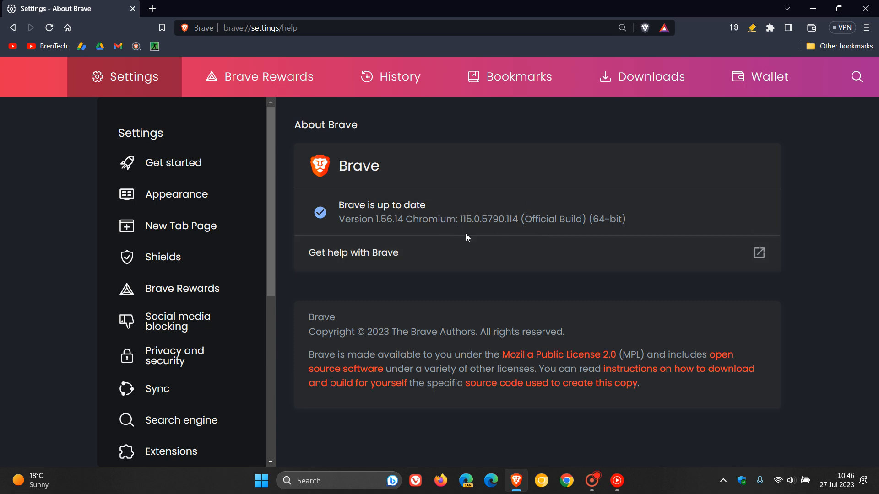
{"action": "mouse_move", "coordinate": [528, 229]}
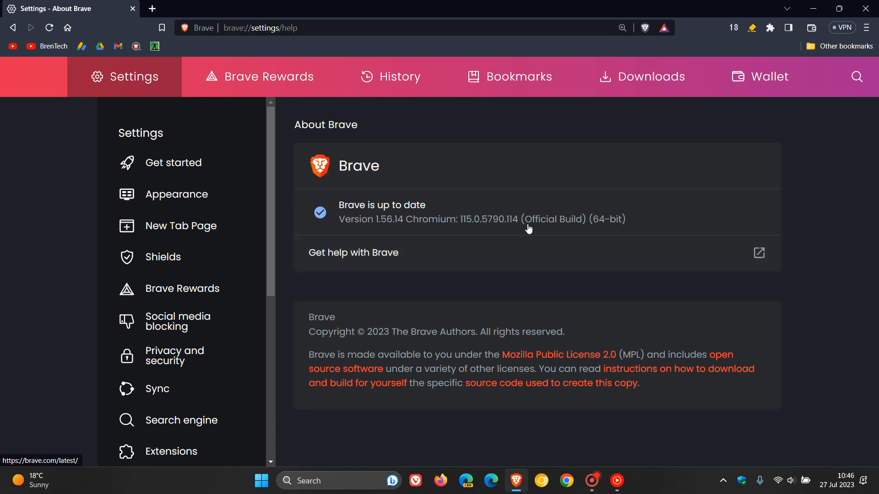
{"action": "mouse_move", "coordinate": [479, 234]}
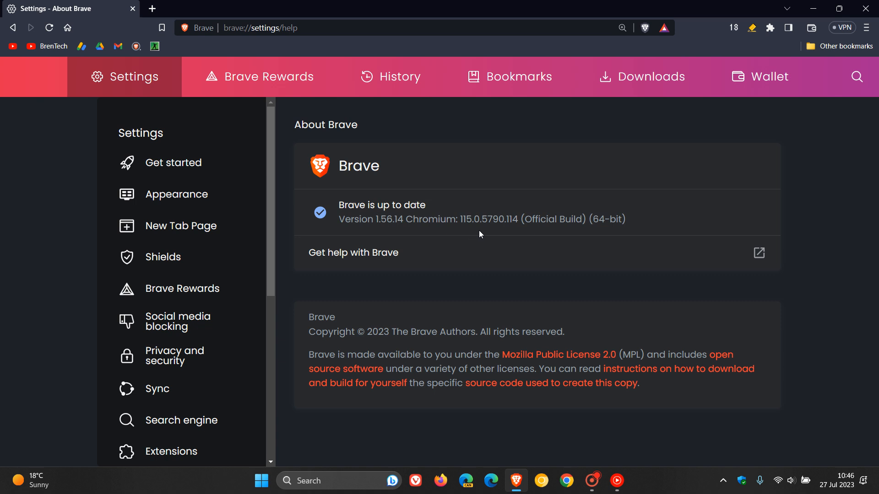
{"action": "mouse_move", "coordinate": [504, 234]}
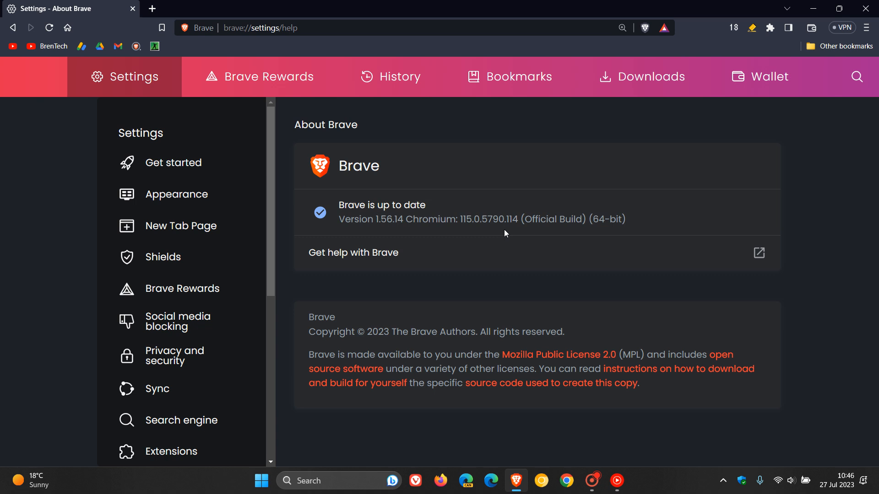
{"action": "mouse_move", "coordinate": [349, 159]}
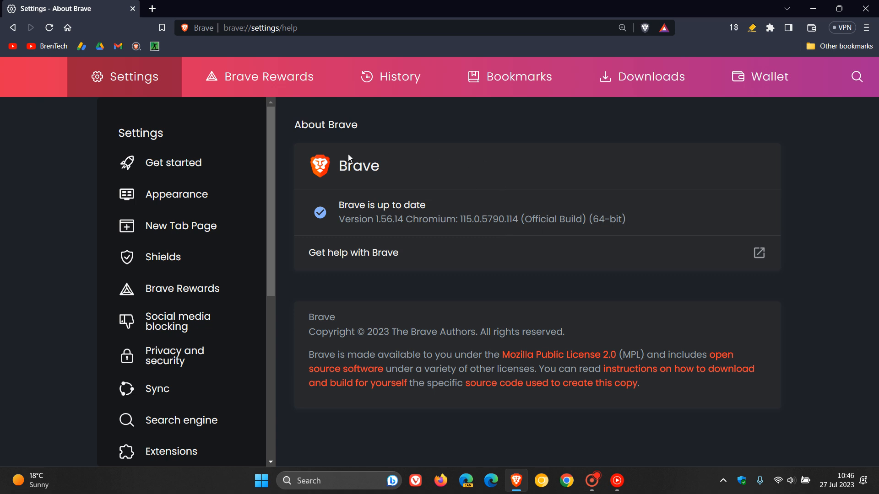
{"action": "mouse_move", "coordinate": [550, 173]}
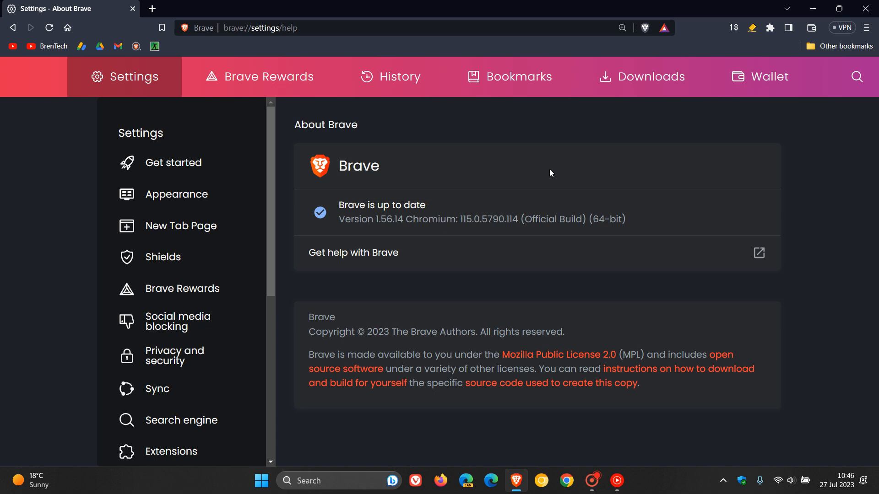
{"action": "mouse_move", "coordinate": [67, 28]}
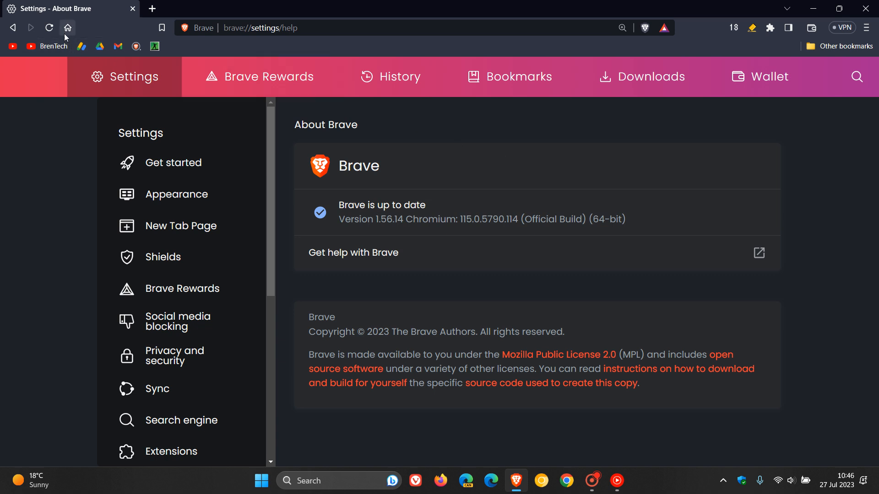
Return to the canyon landscape new tab page using the toolbar Home button
{"action": "left_click", "coordinate": [67, 27]}
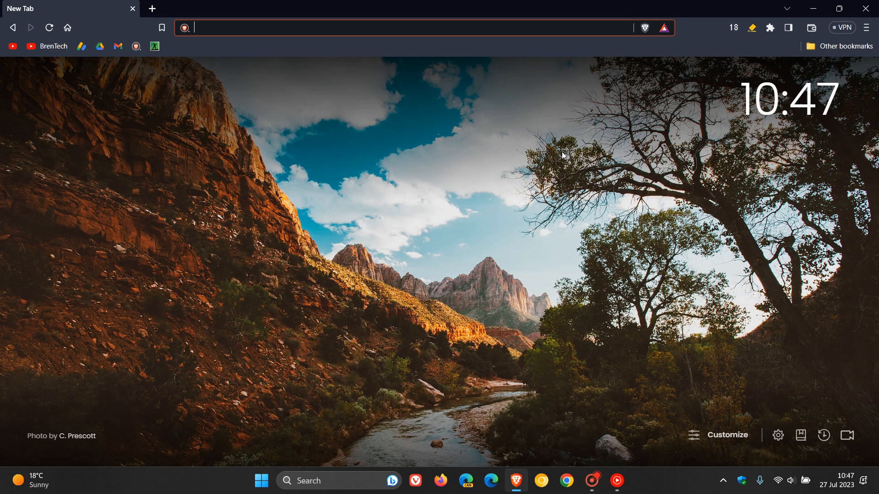
{"action": "mouse_move", "coordinate": [565, 156]}
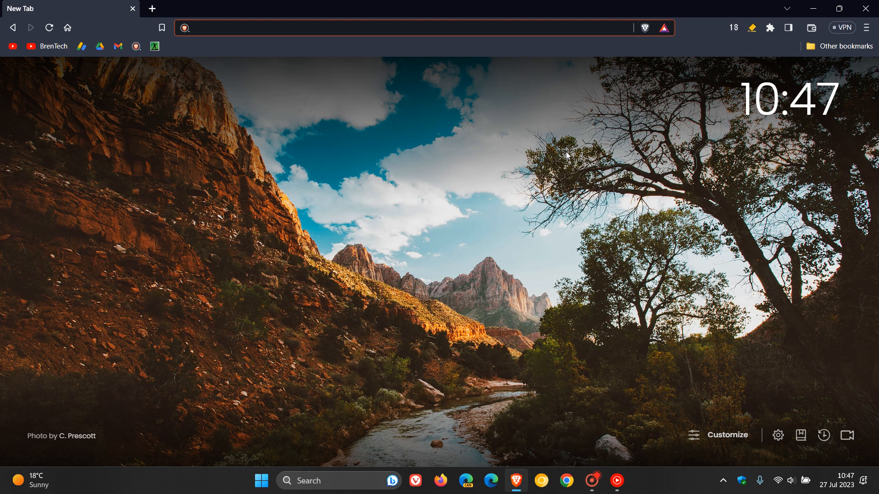
{"action": "mouse_move", "coordinate": [831, 320]}
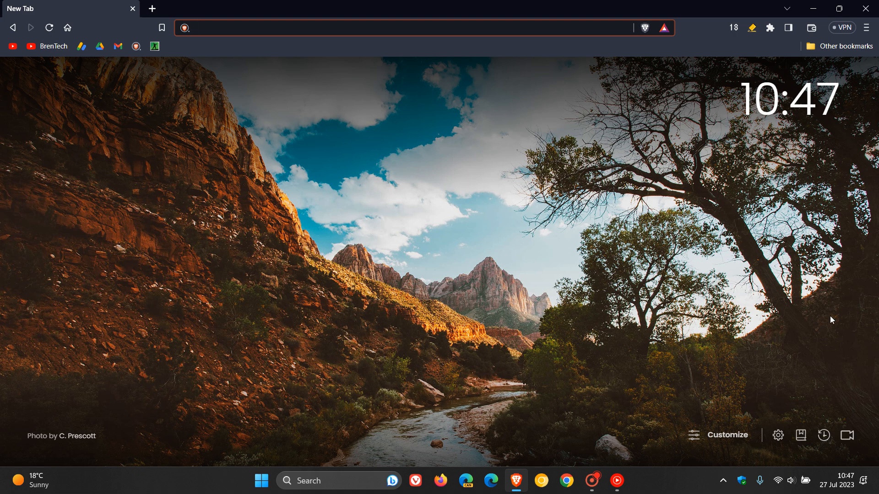
{"action": "mouse_move", "coordinate": [454, 135]}
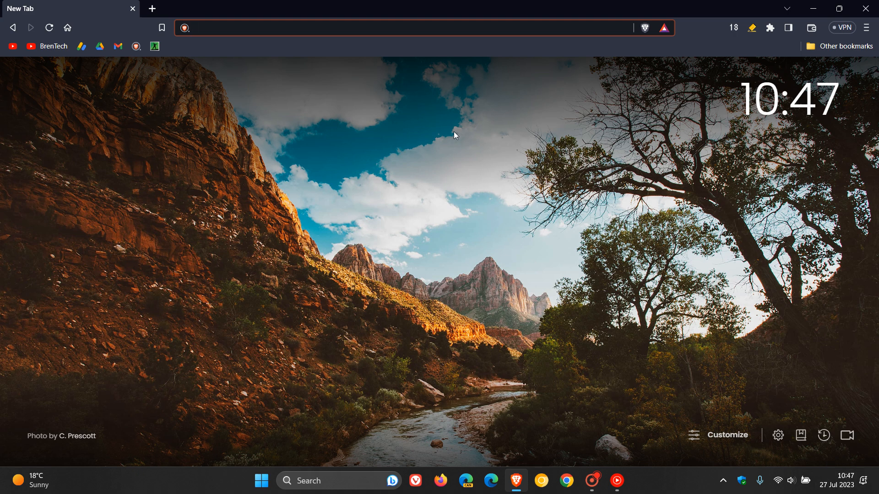